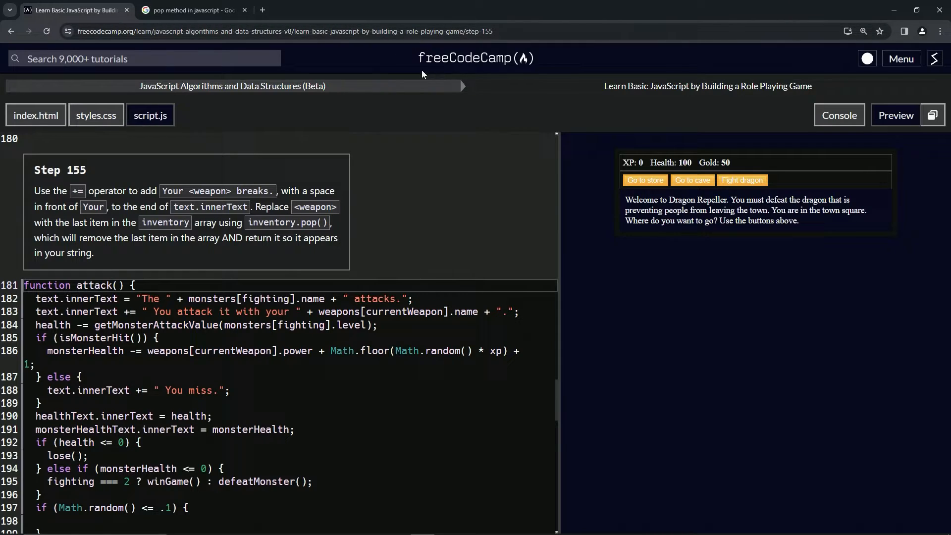
mouse_move(218, 94)
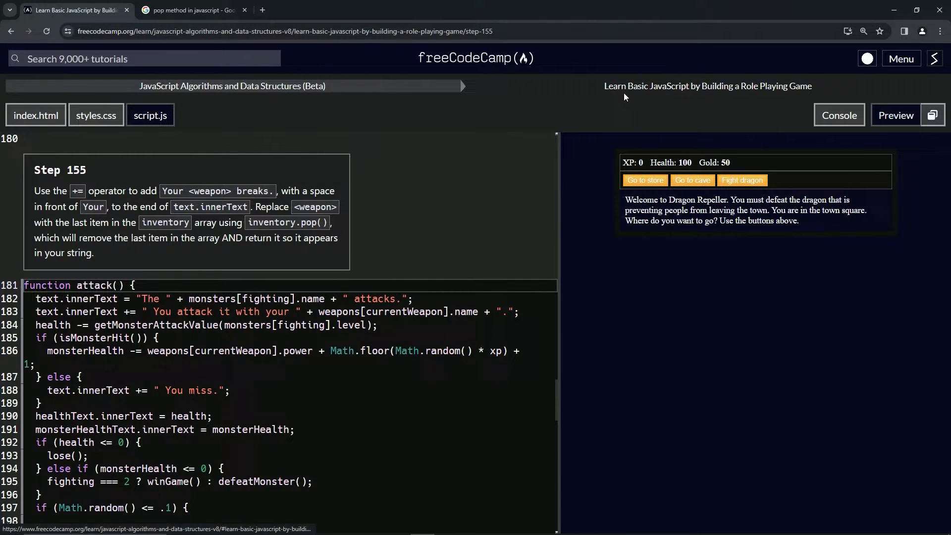
mouse_move(374, 126)
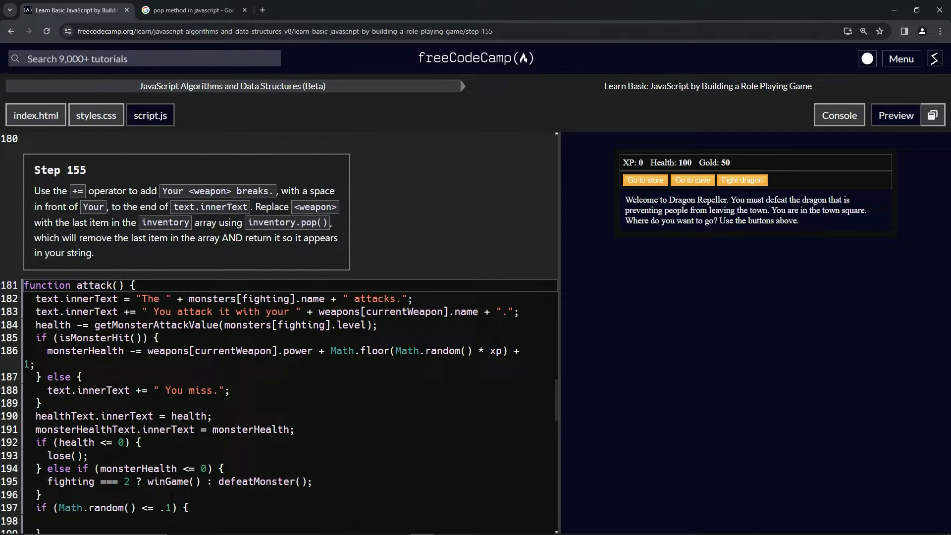
mouse_move(114, 254)
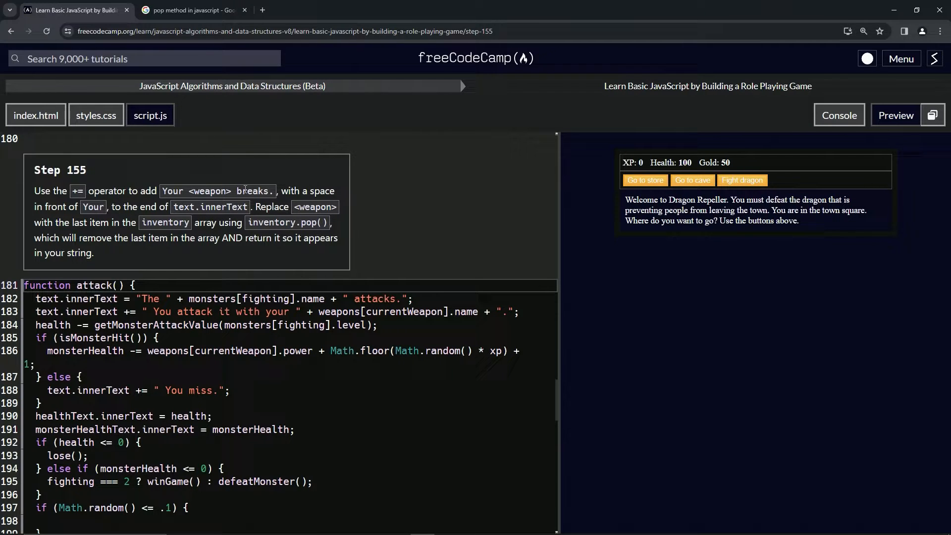
Switch to the browser tab with Google results for 'pop method in javascript'.
click(188, 10)
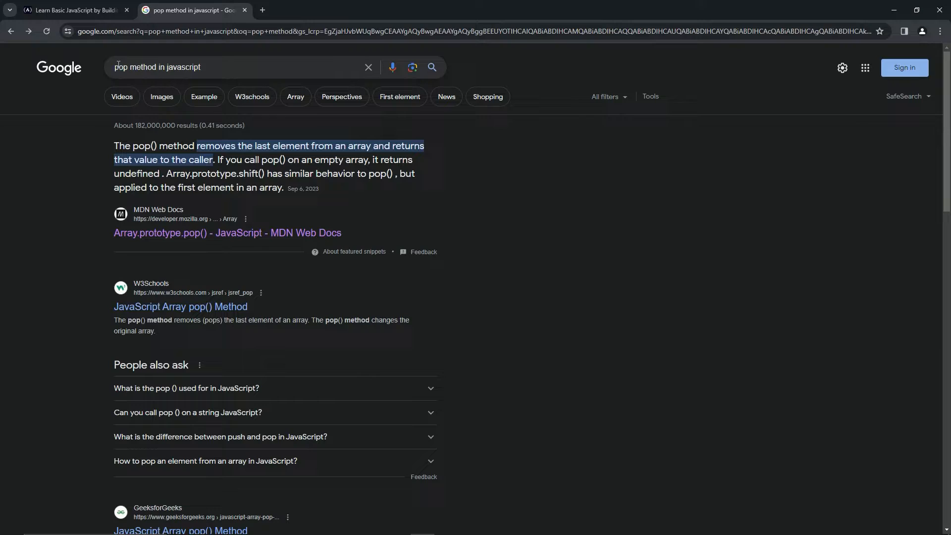
mouse_move(188, 80)
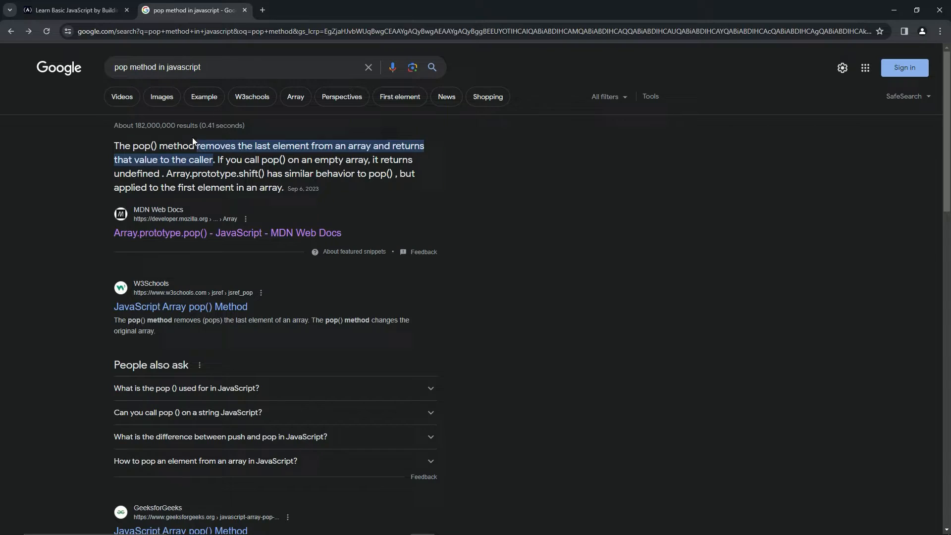
mouse_move(179, 214)
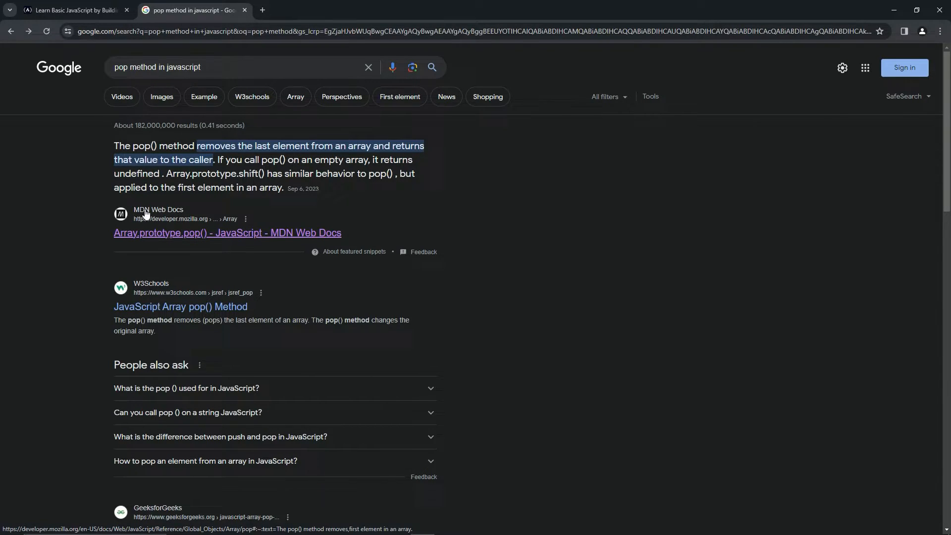
Open MDN's Array.prototype.pop() page and run its Try it demo, returning "tomato".
click(227, 233)
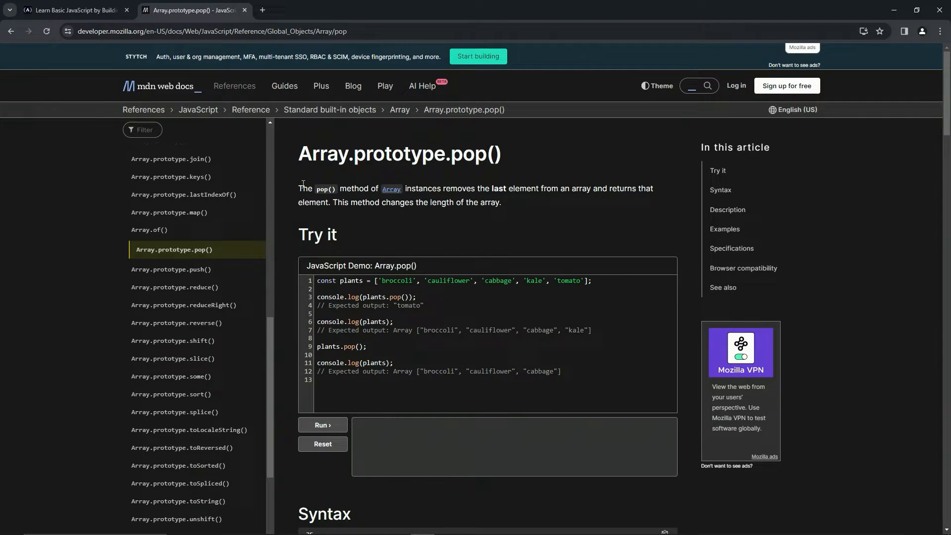
mouse_move(468, 197)
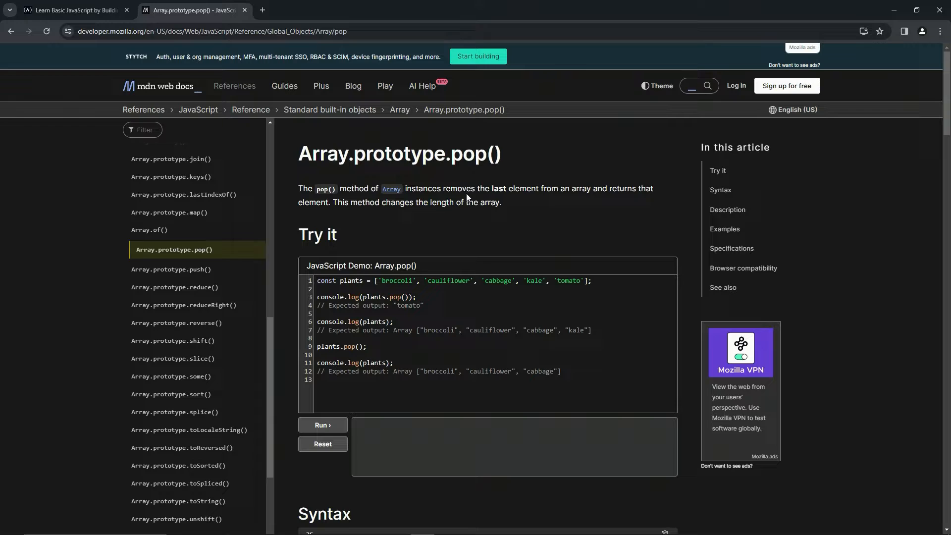
mouse_move(594, 202)
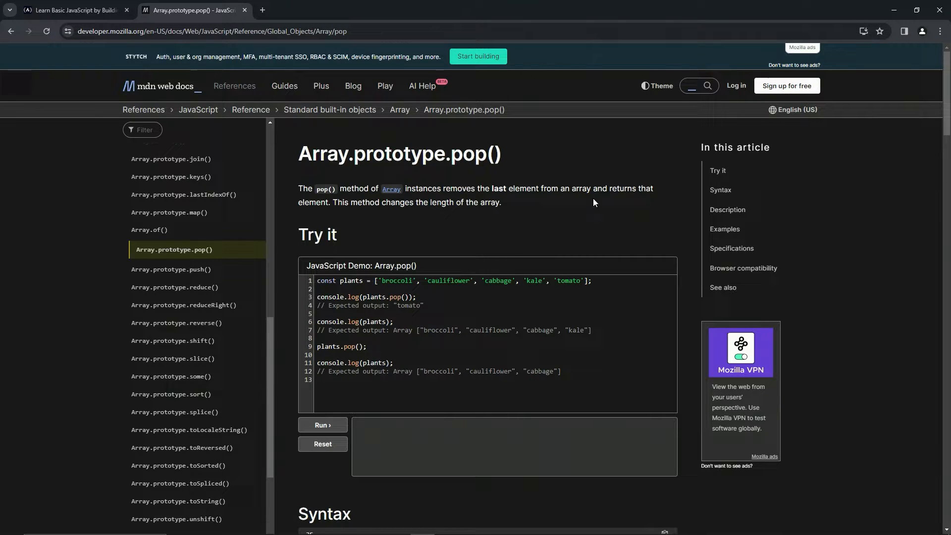
mouse_move(350, 211)
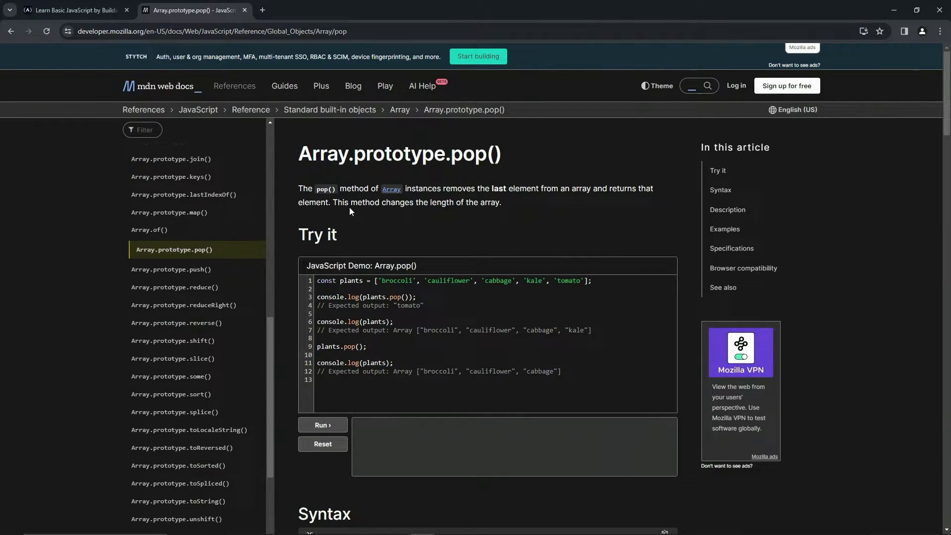
mouse_move(499, 216)
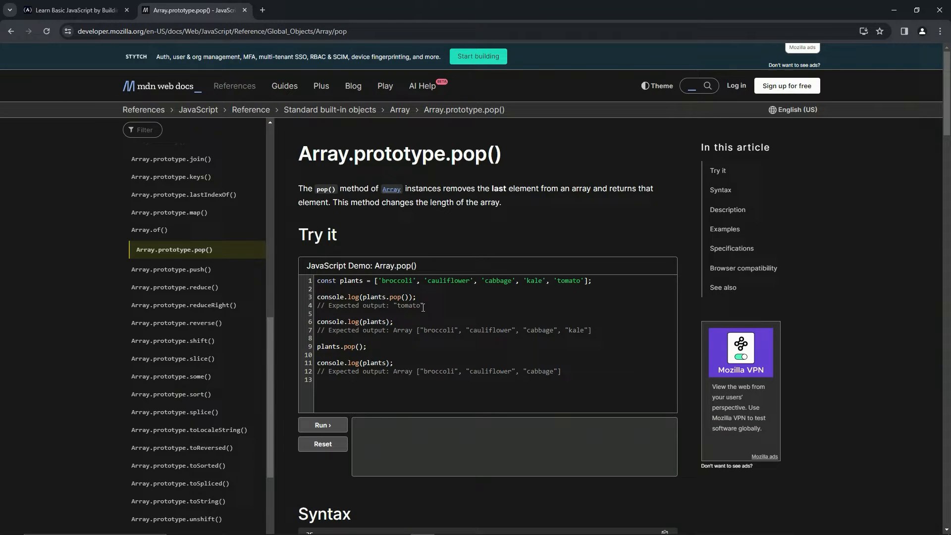
click(322, 423)
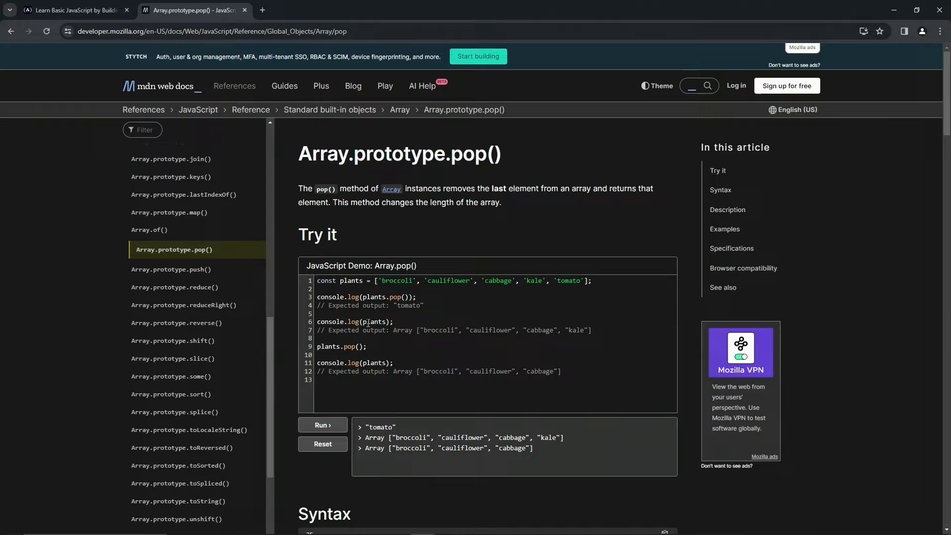
mouse_move(454, 440)
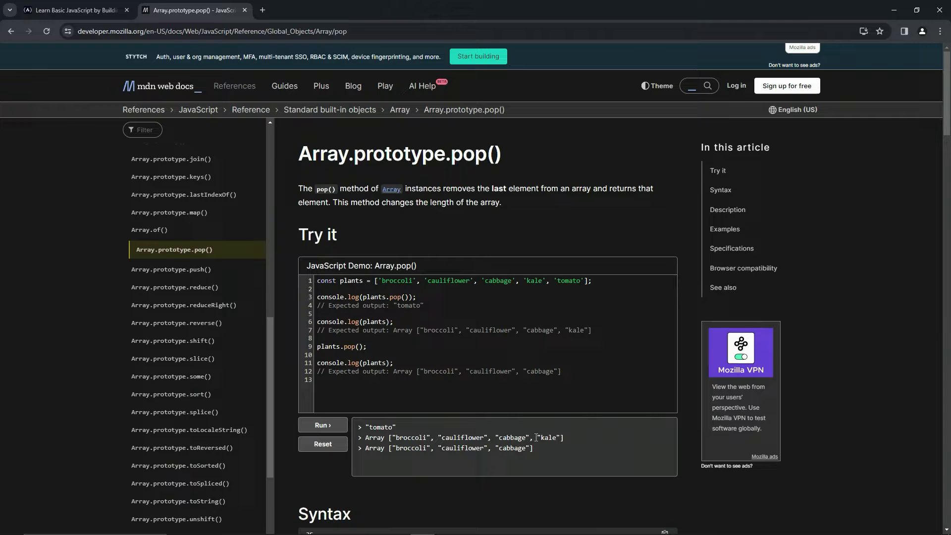
Write line 198 as text.innerText += " Your " + inventory.pop() + " breaks." in script.js.
click(74, 10)
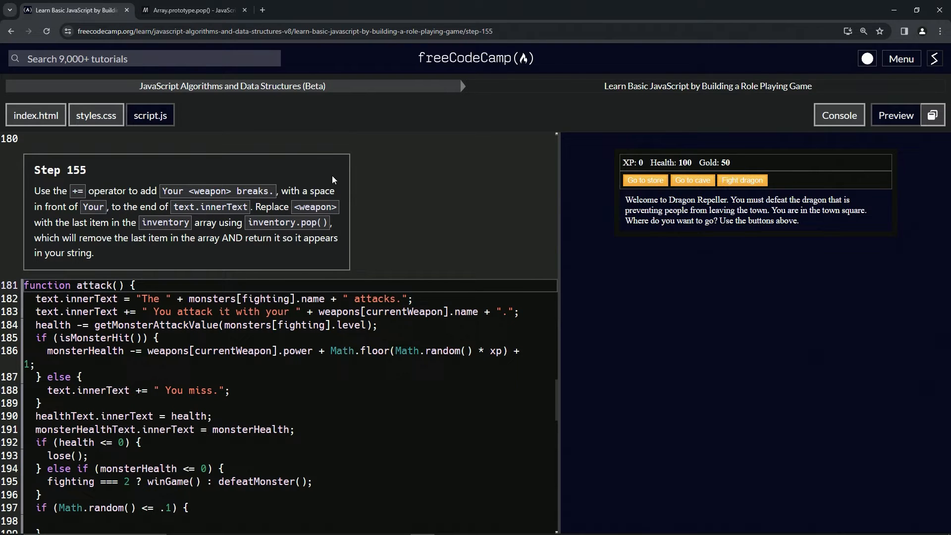
scroll(down, 3)
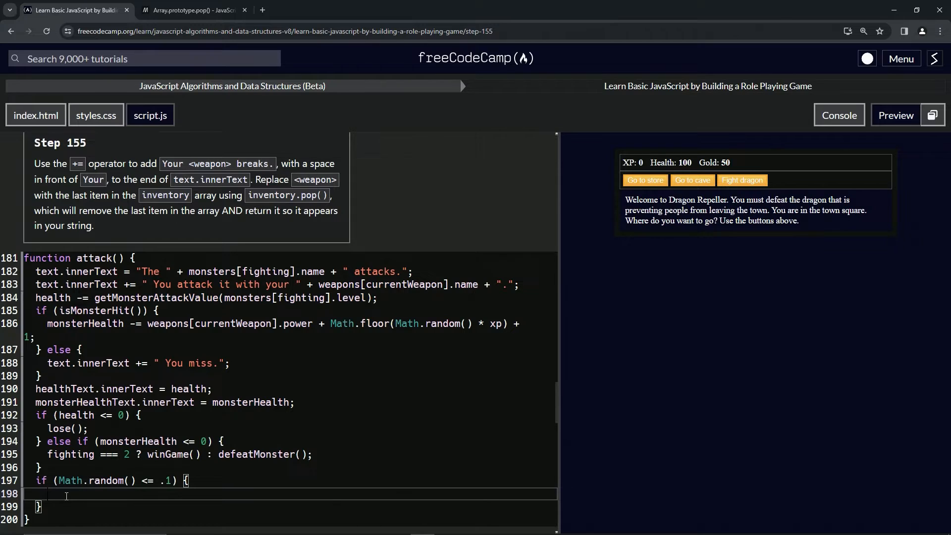
text(text.innerText)
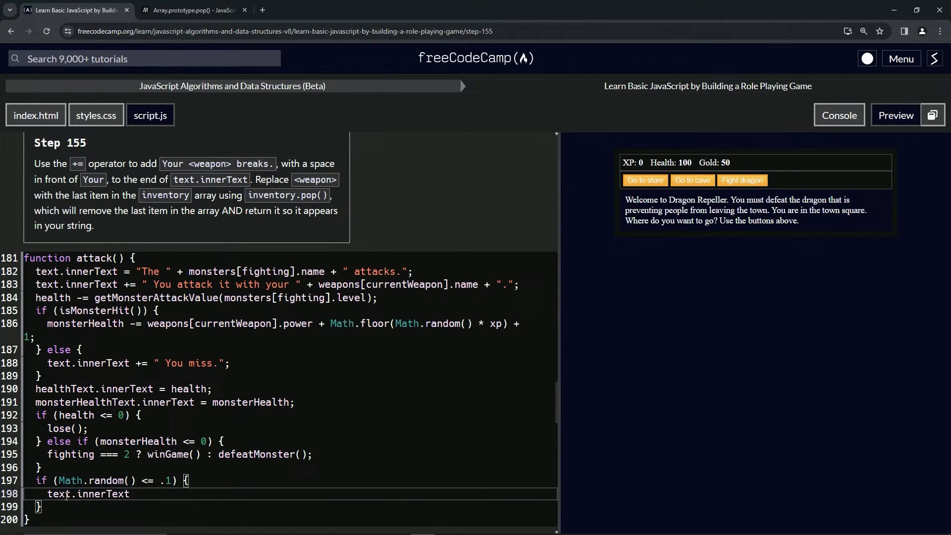
text(+= "")
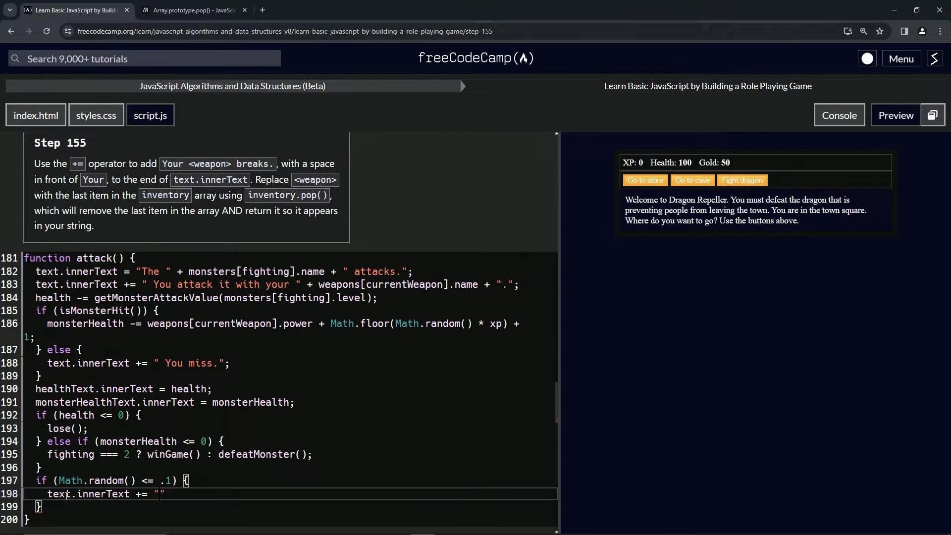
text(Your)
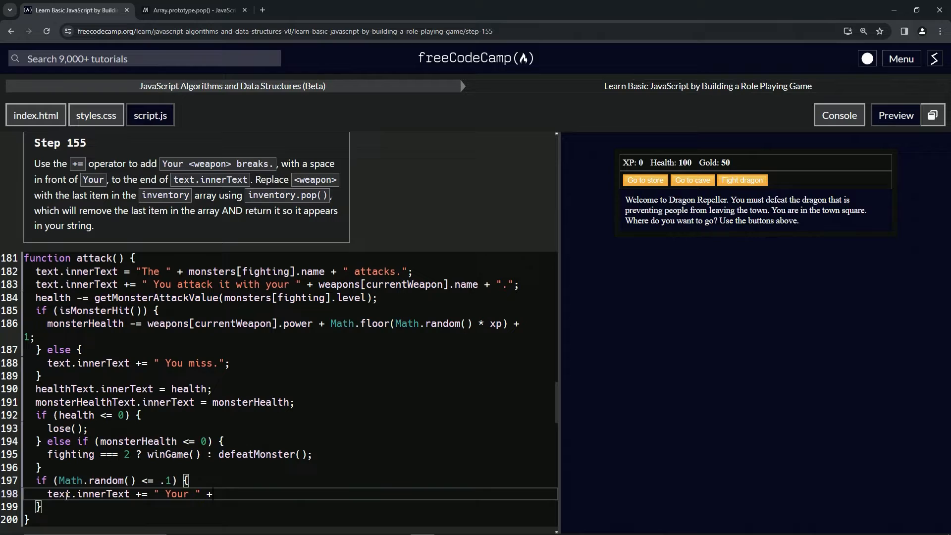
text(in)
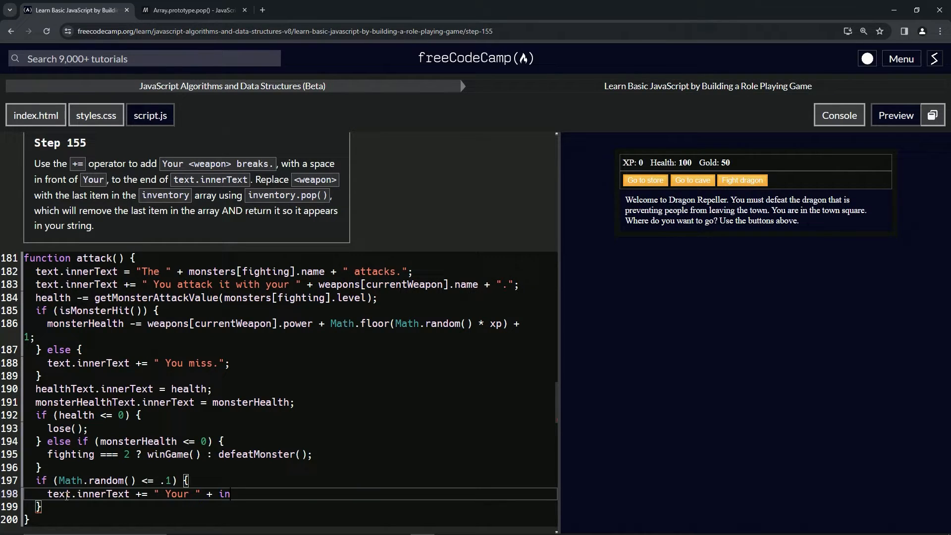
text(ventory.)
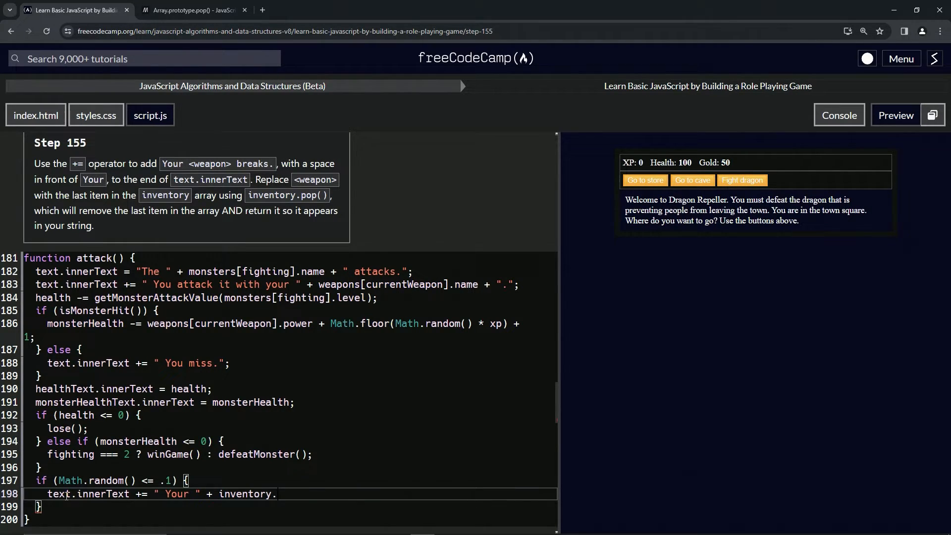
text(pop)
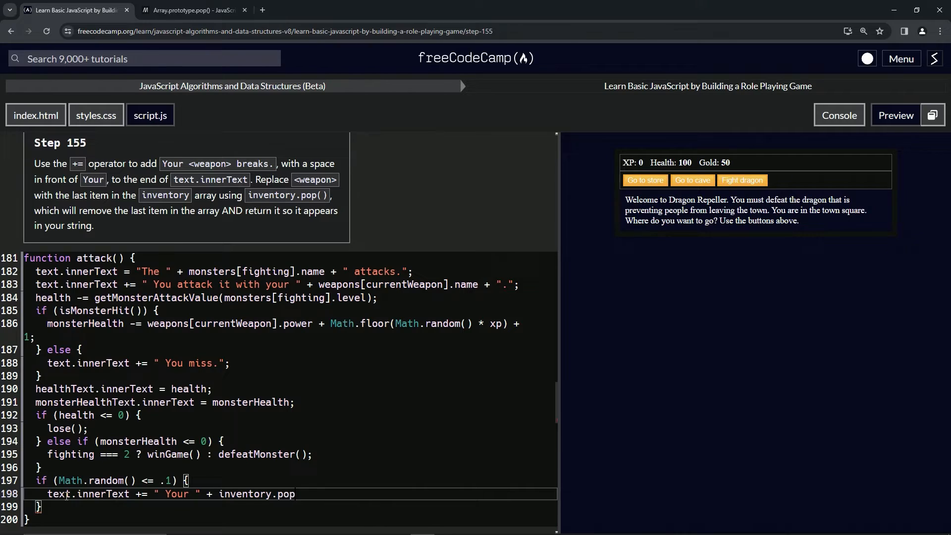
text(())
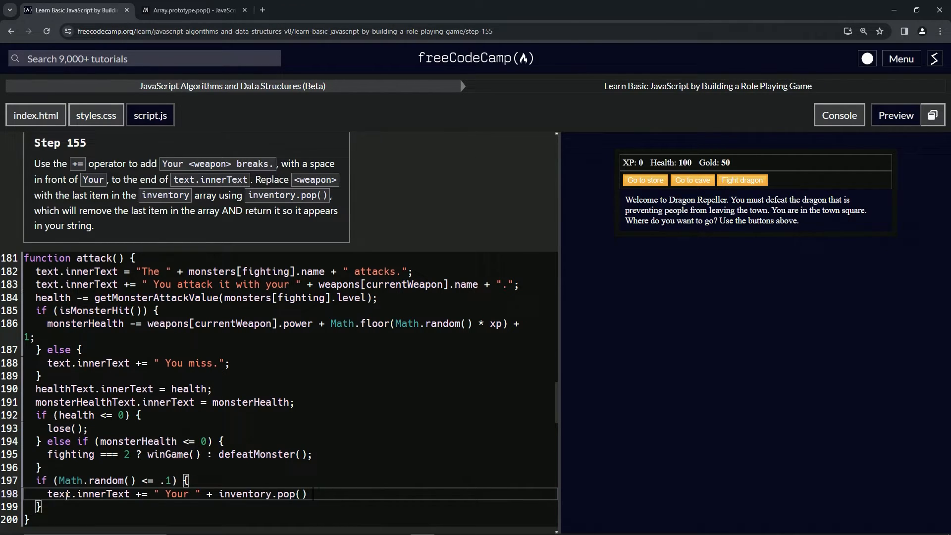
text(+ "")
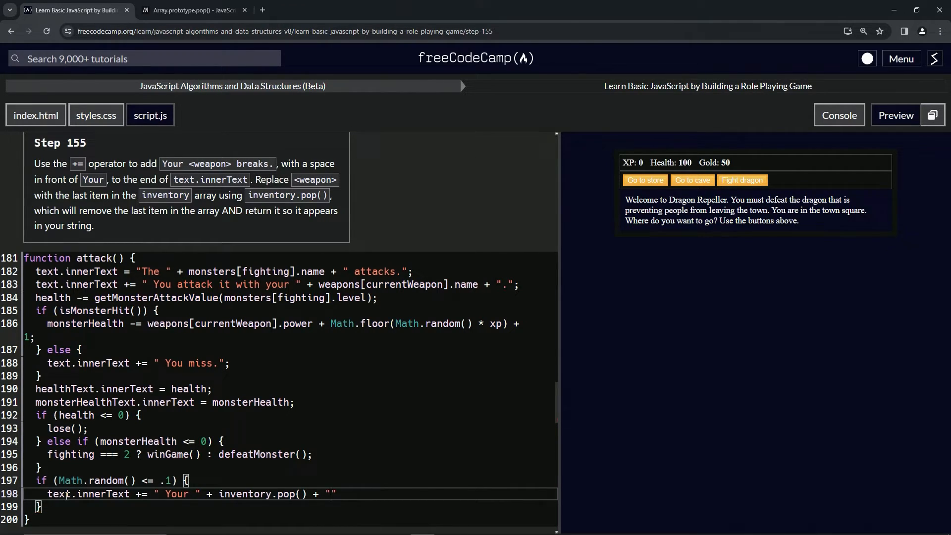
text(breaks)
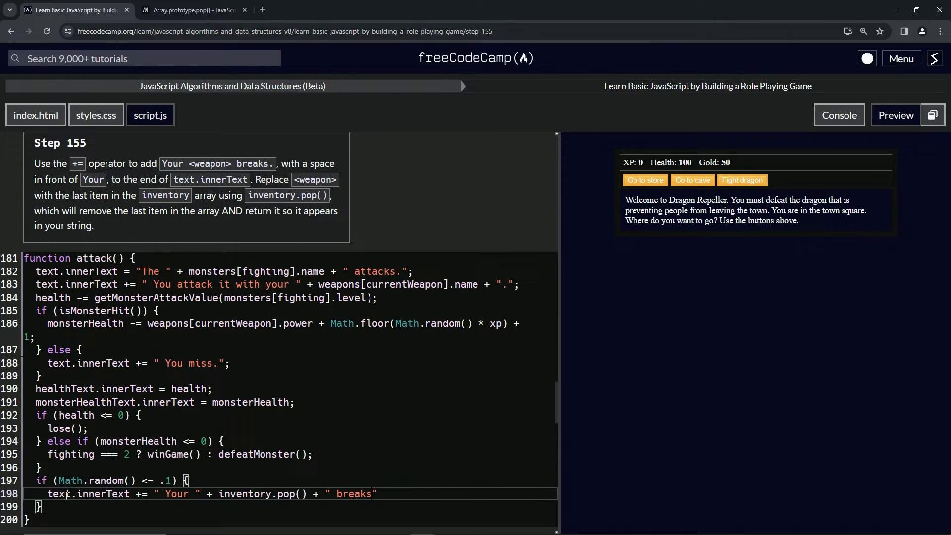
text(.)
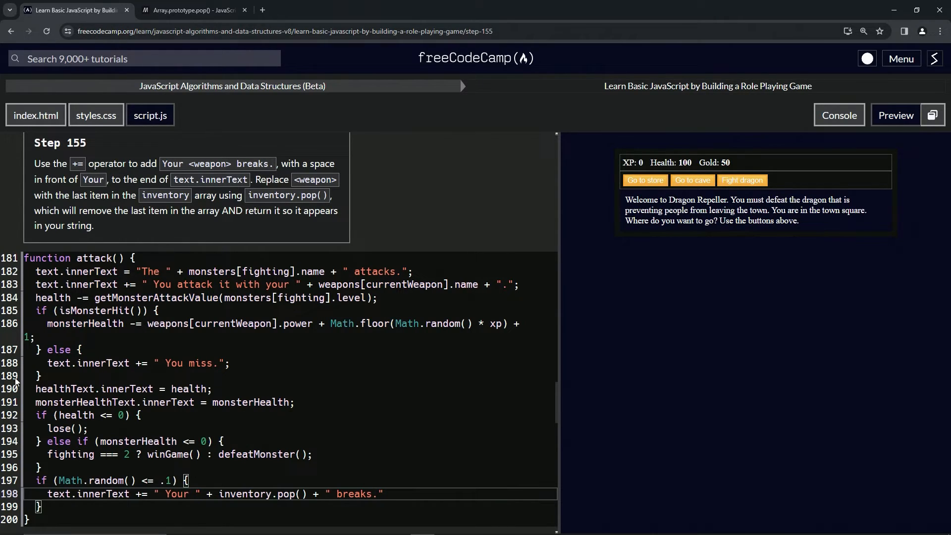
mouse_move(639, 185)
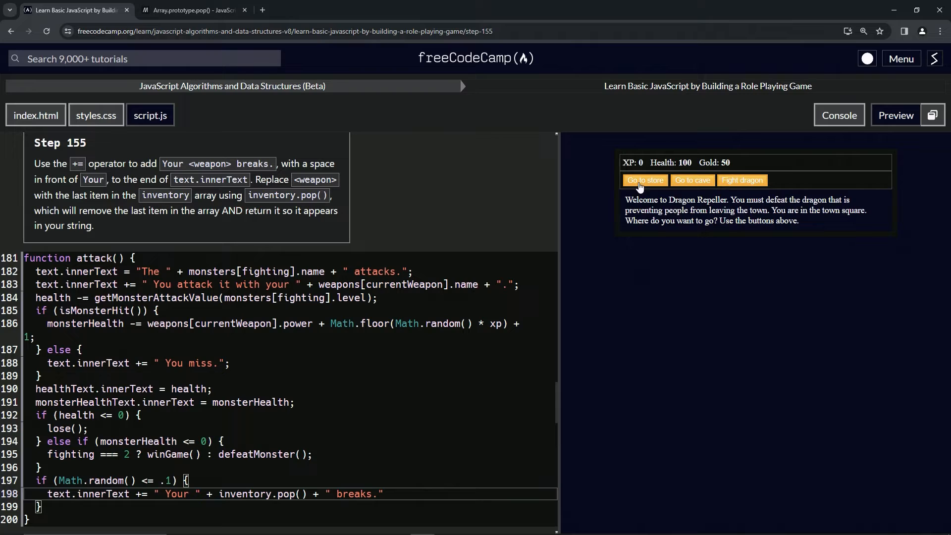
Play-test in the preview: enter the cave and fight the slime twice until the weapon-break message appears.
click(692, 180)
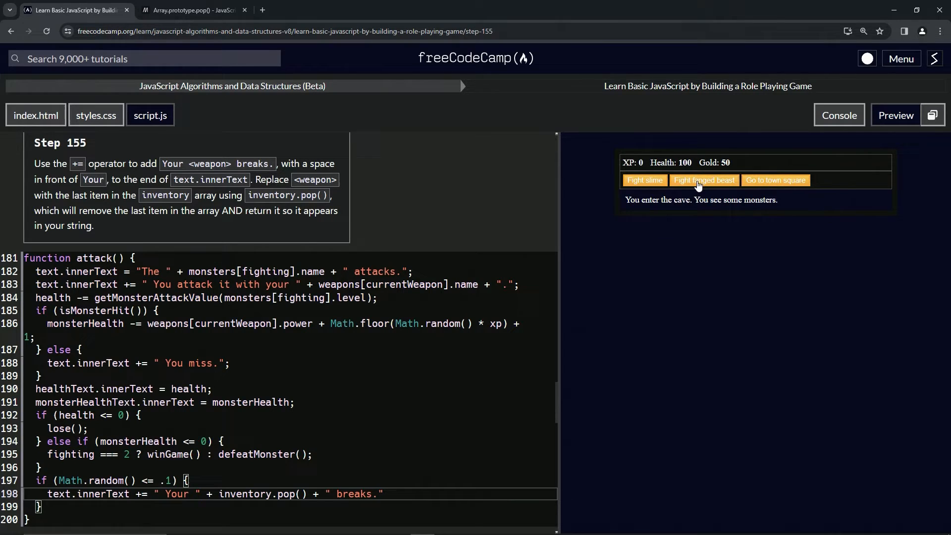
click(645, 181)
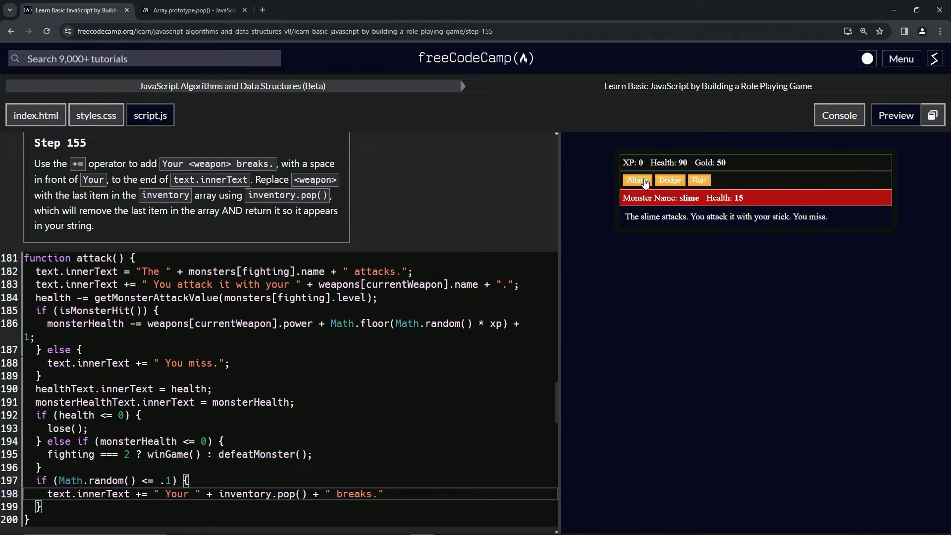
click(636, 180)
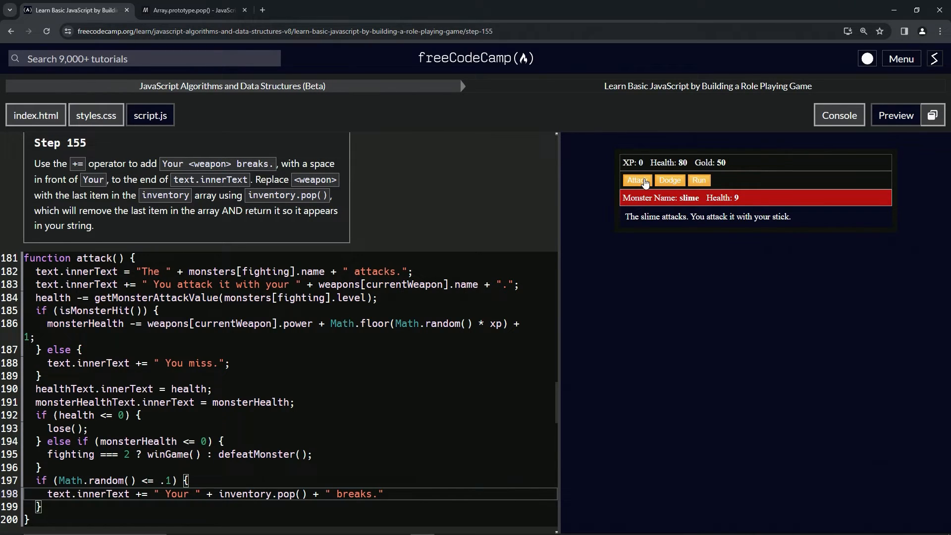
click(636, 180)
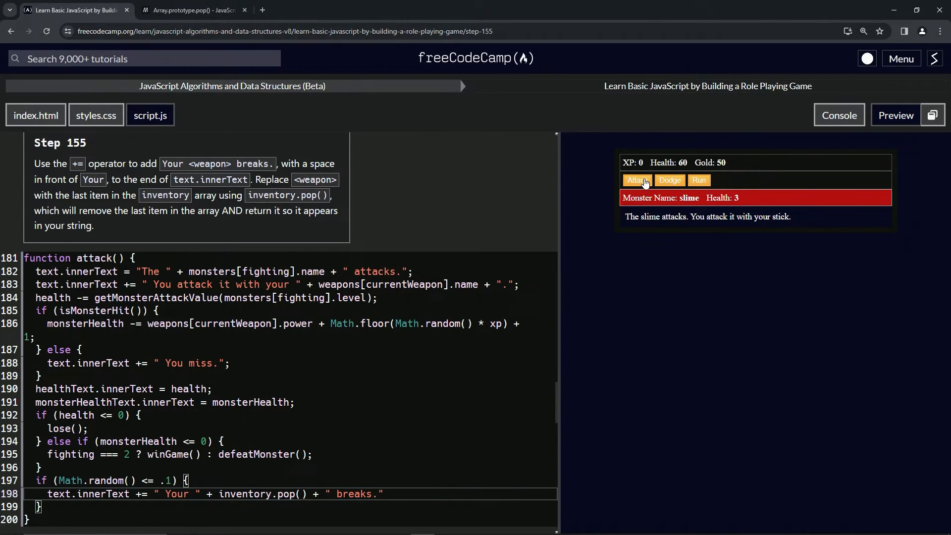
click(637, 180)
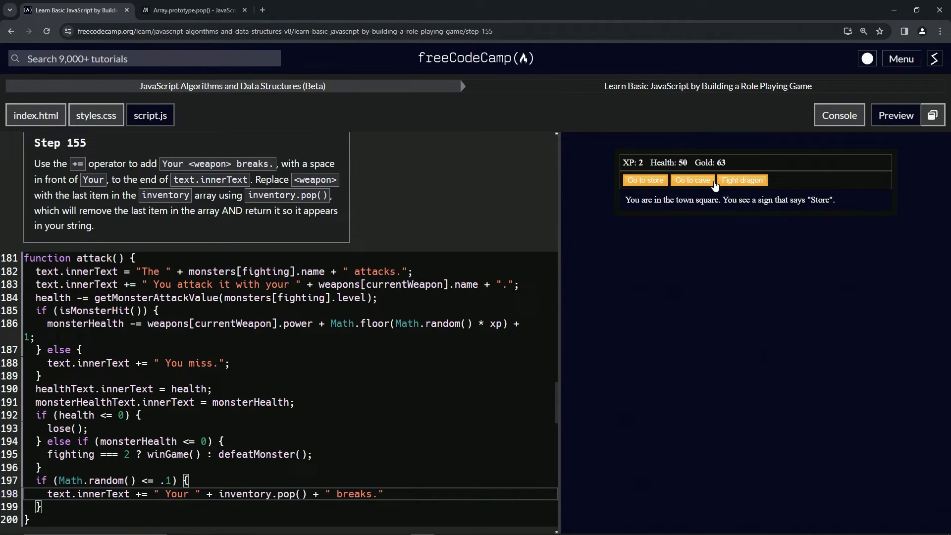
click(692, 181)
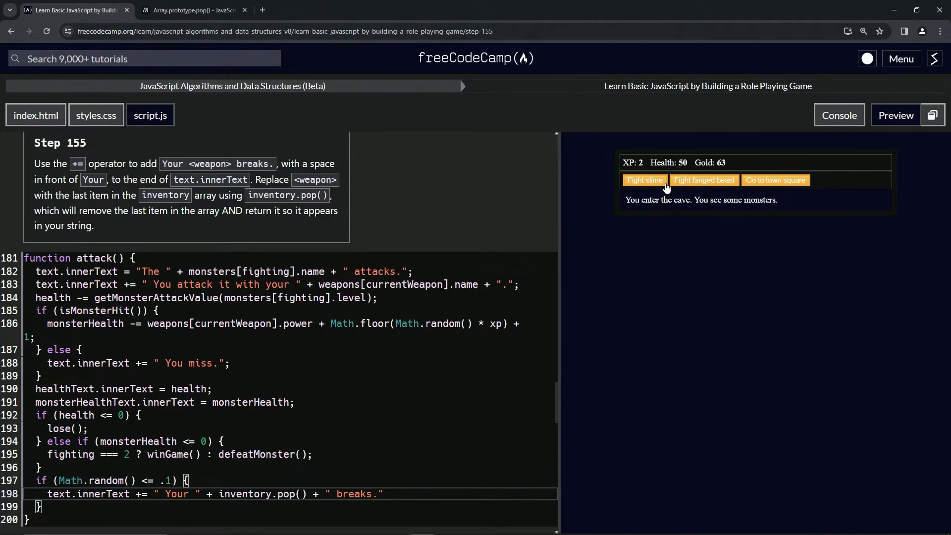
click(644, 181)
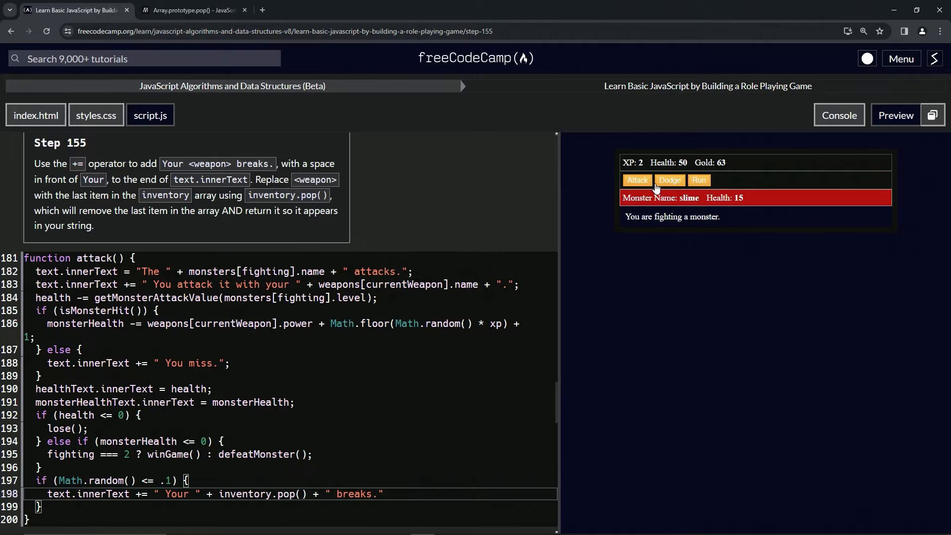
click(636, 180)
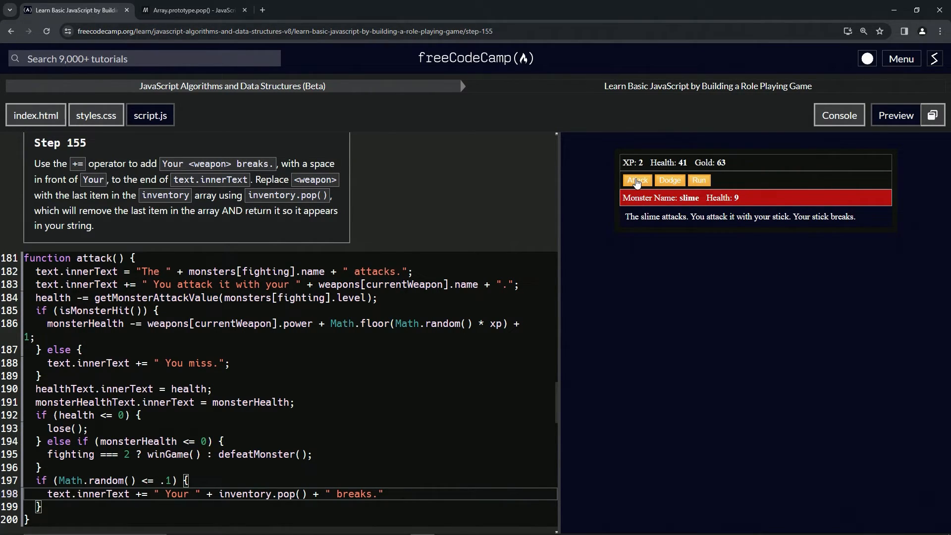
click(636, 179)
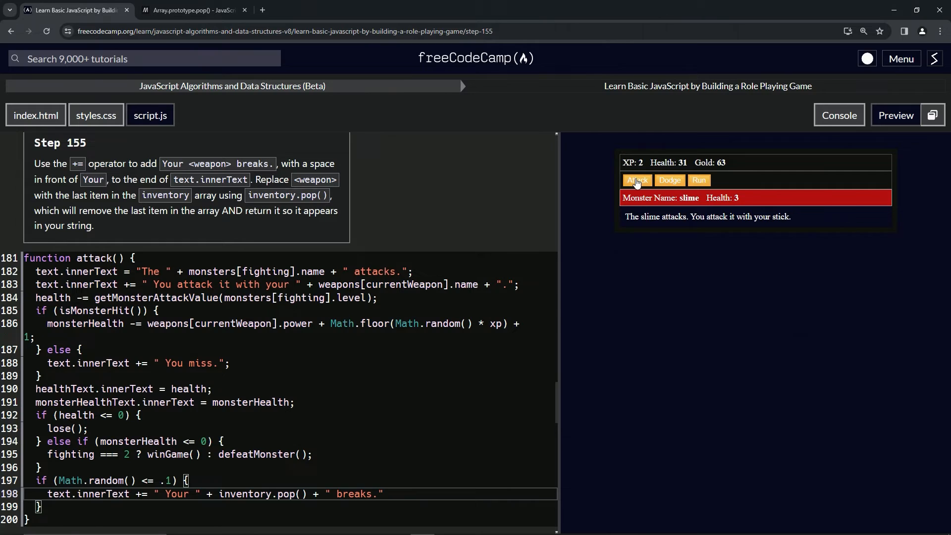
click(637, 180)
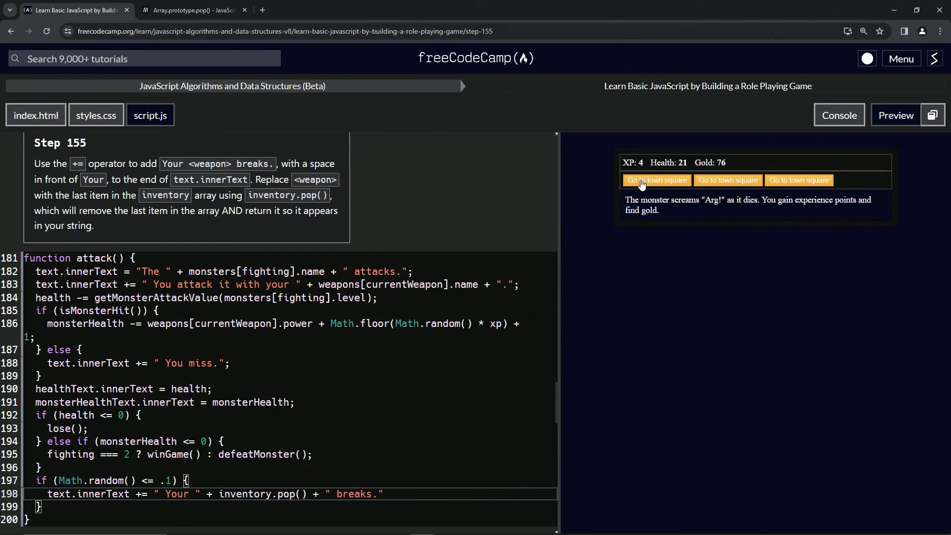
mouse_move(733, 180)
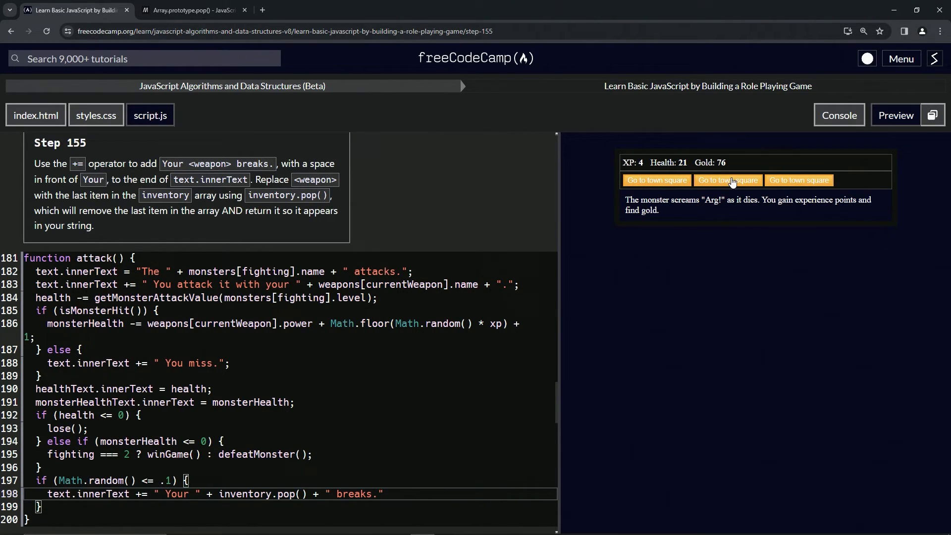
Check the Step 155 code, submit it, and advance to Step 156.
scroll(down, 3)
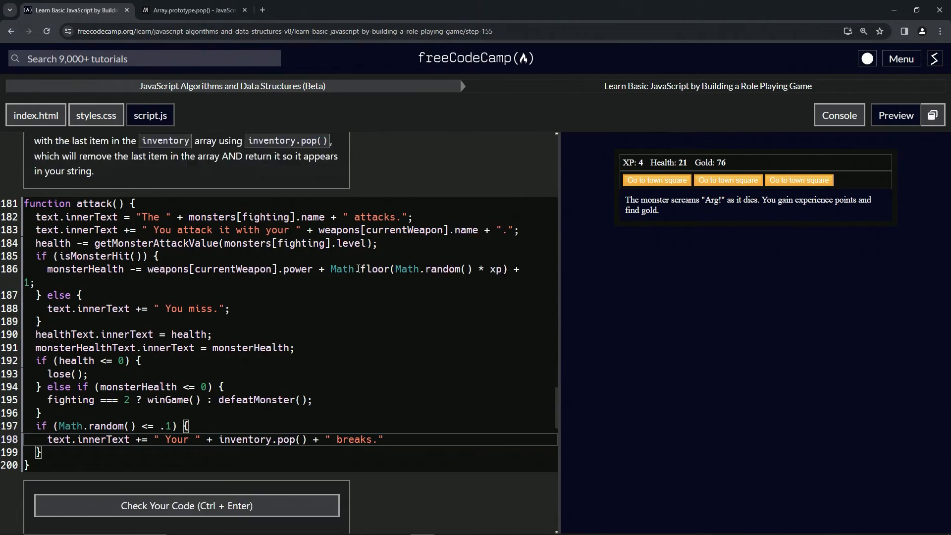
click(186, 505)
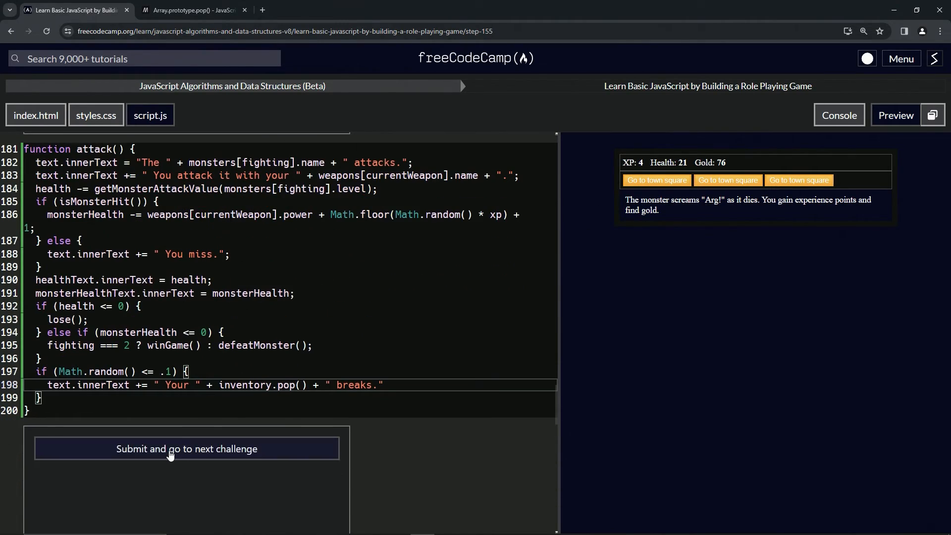
click(186, 448)
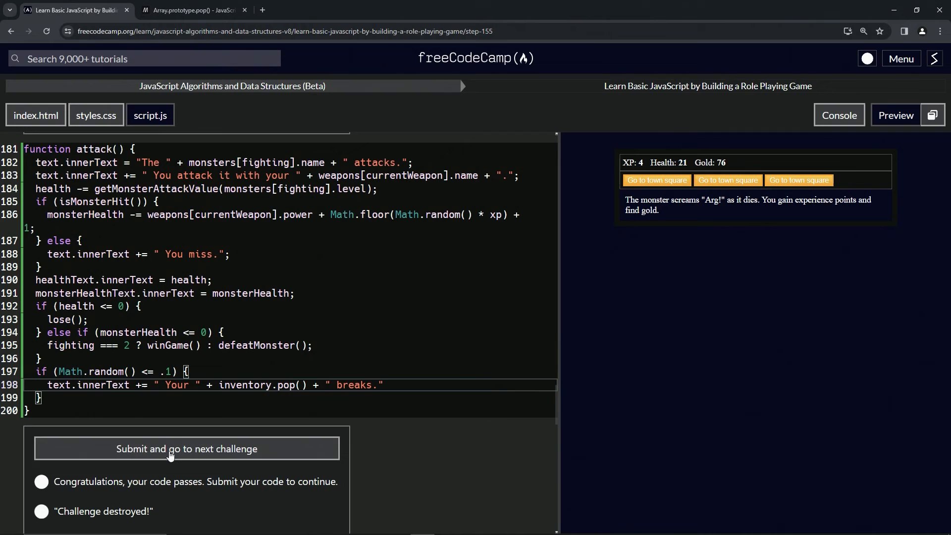
click(186, 449)
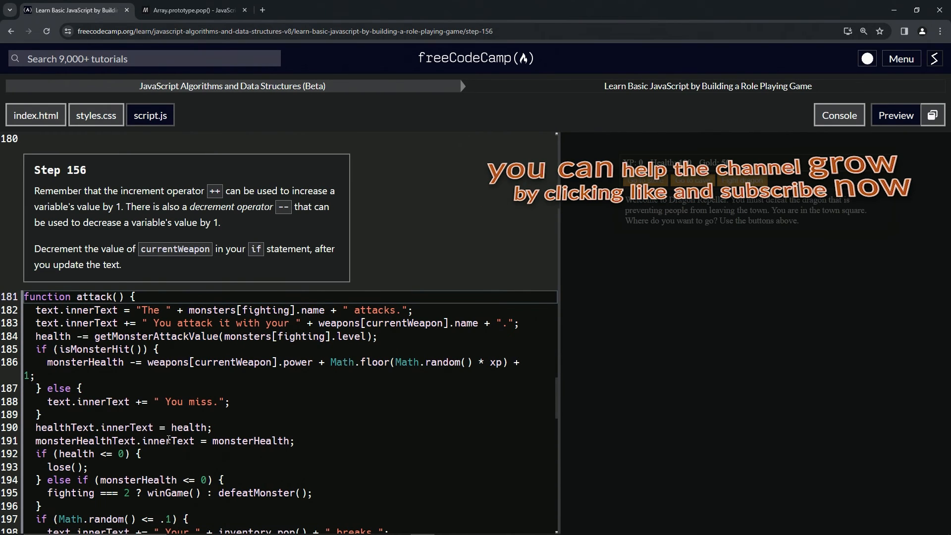
mouse_move(27, 178)
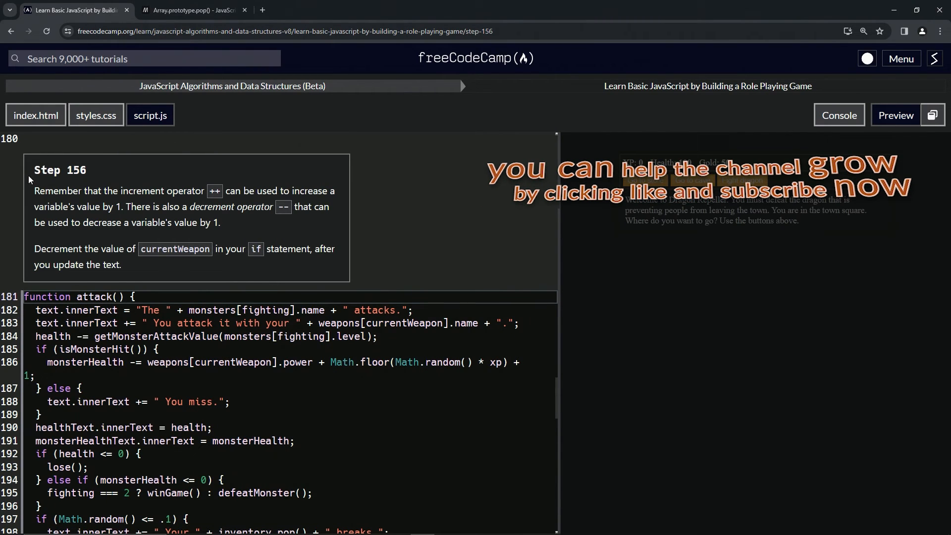
mouse_move(80, 182)
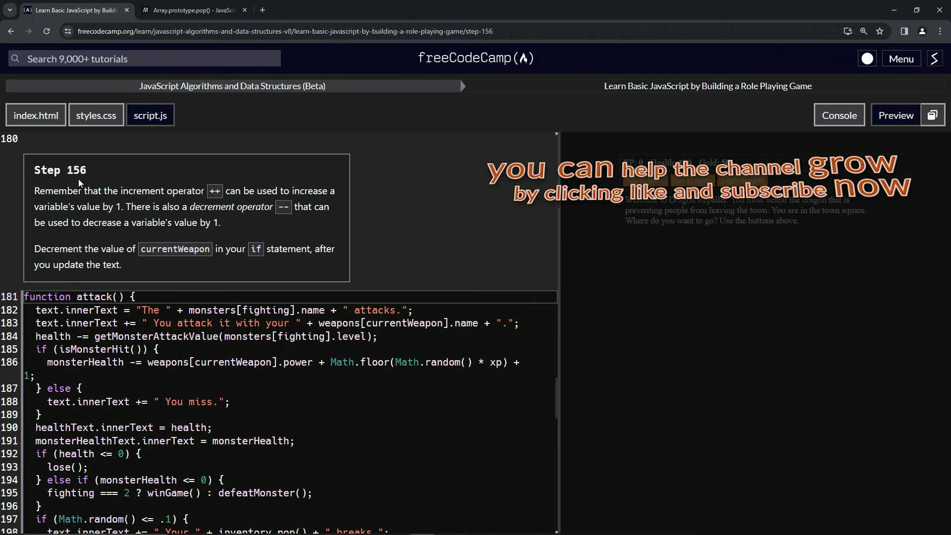